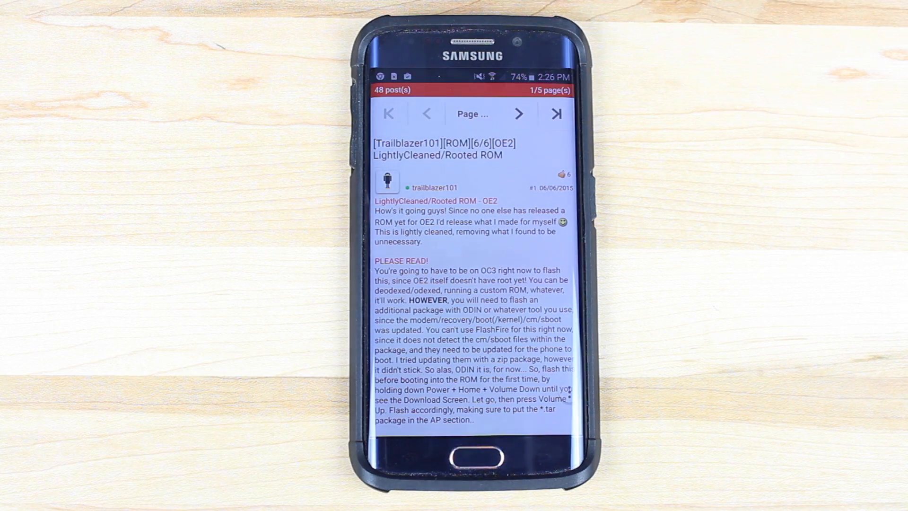
Read through the Trailblazer101 OE2 ROM thread's flashing instructions on XDA
scroll(down, 3)
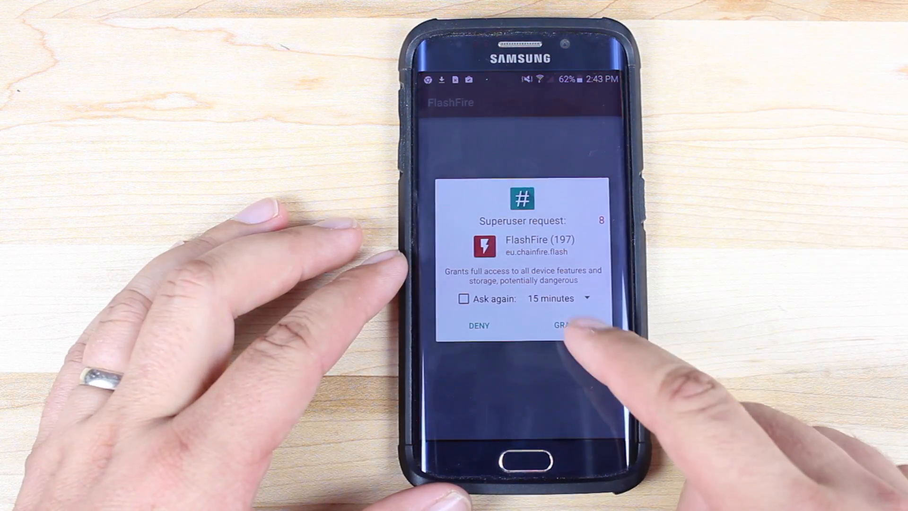
Grant FlashFire root and queue the Trailblazer101 OE2 zip from internal storage as a Flash ZIP action
click(568, 324)
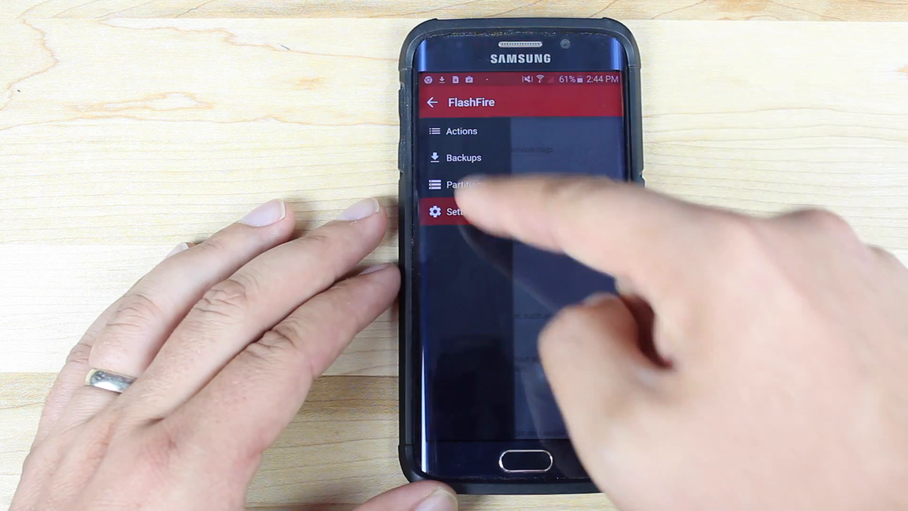
click(462, 130)
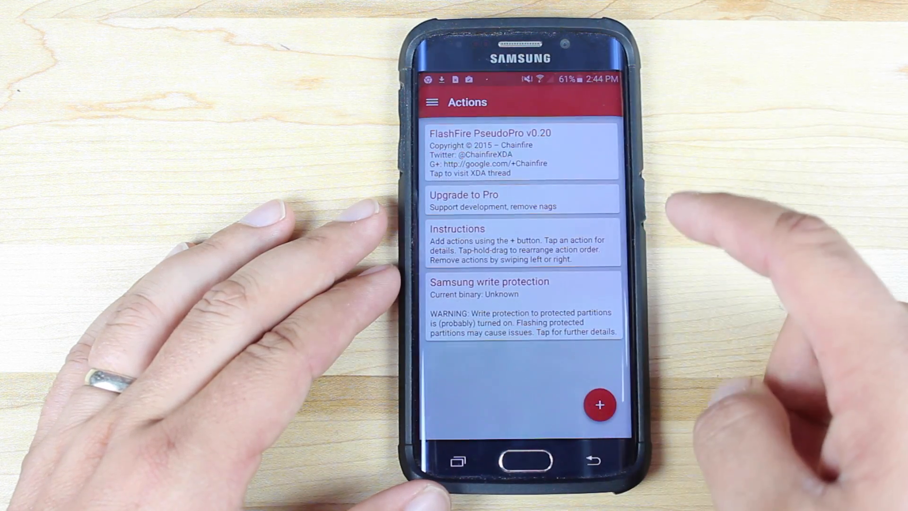
click(599, 405)
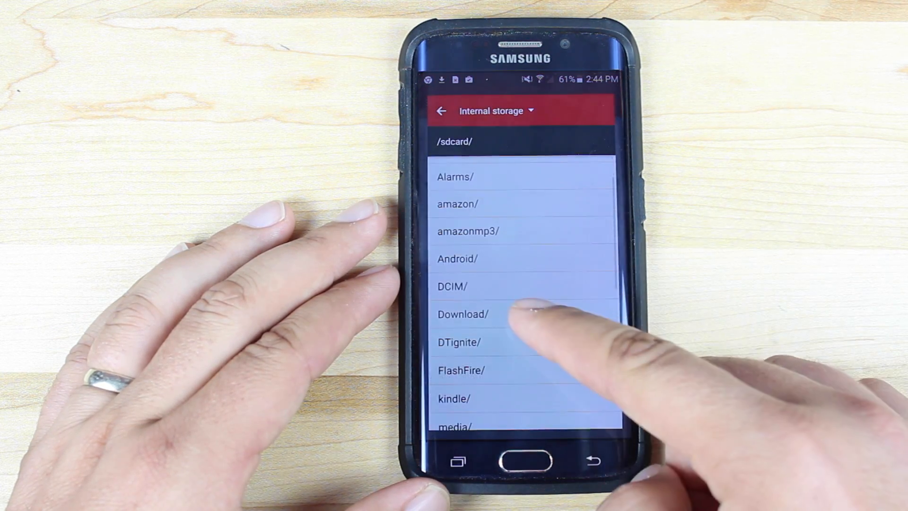
click(462, 314)
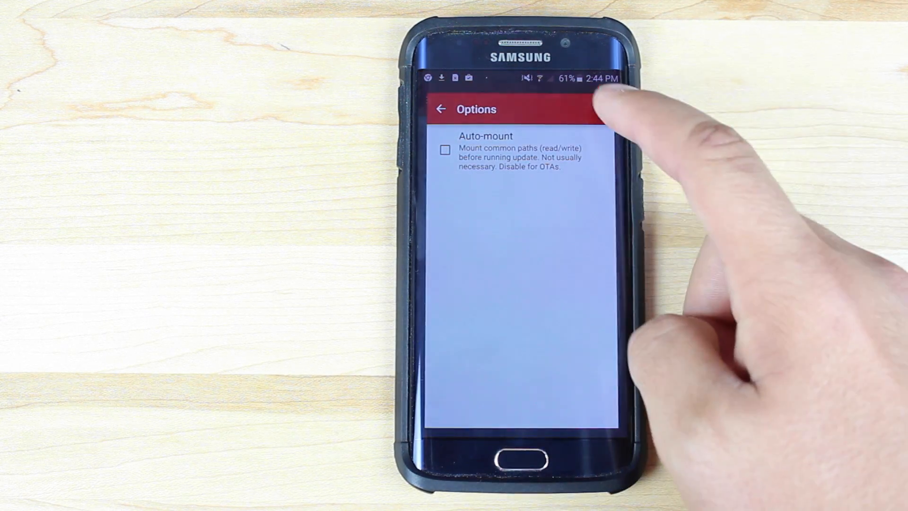
click(442, 109)
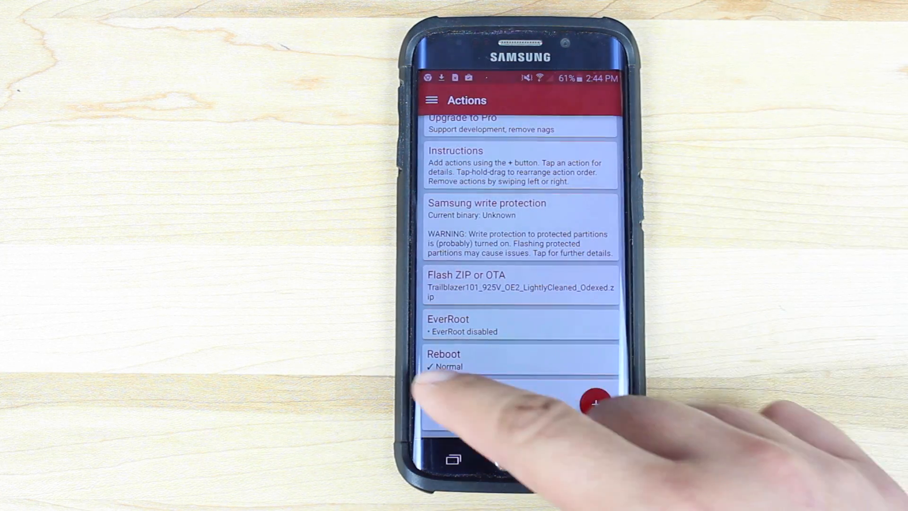
Set the reboot action to Download mode and start flashing, accepting the warning
click(594, 393)
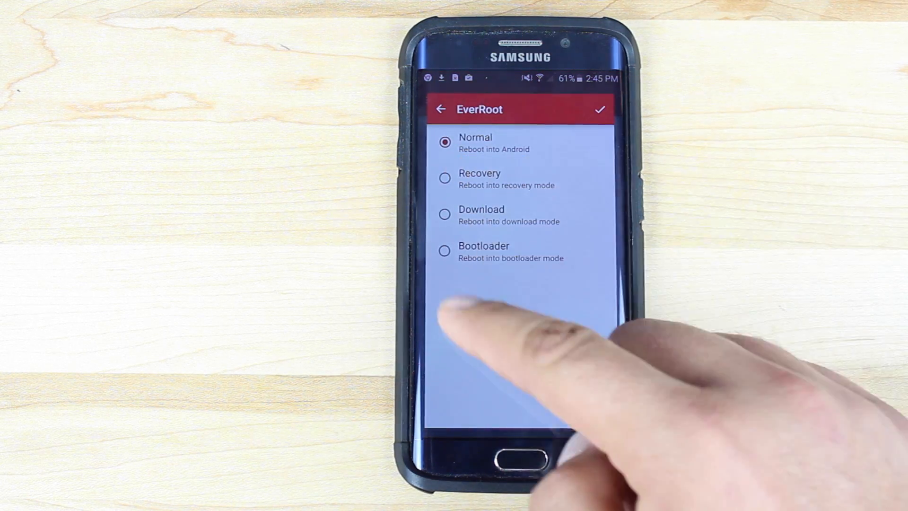
click(445, 214)
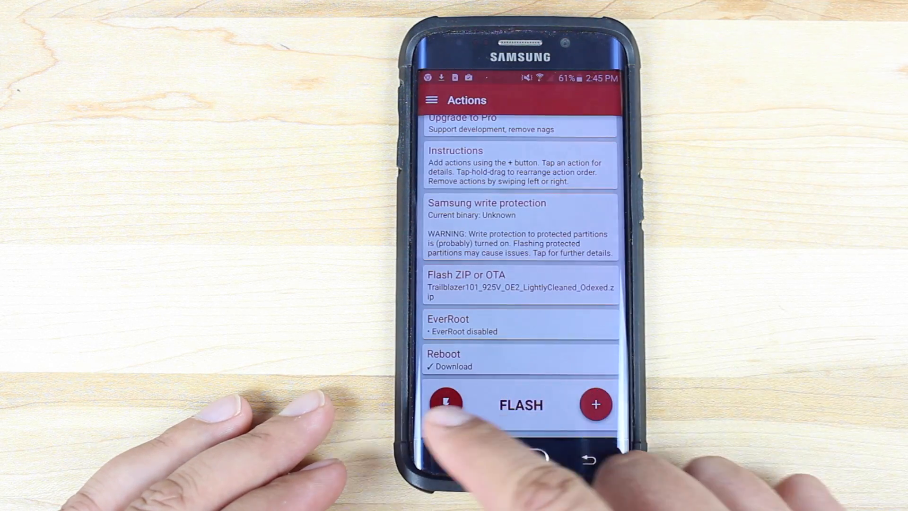
click(519, 404)
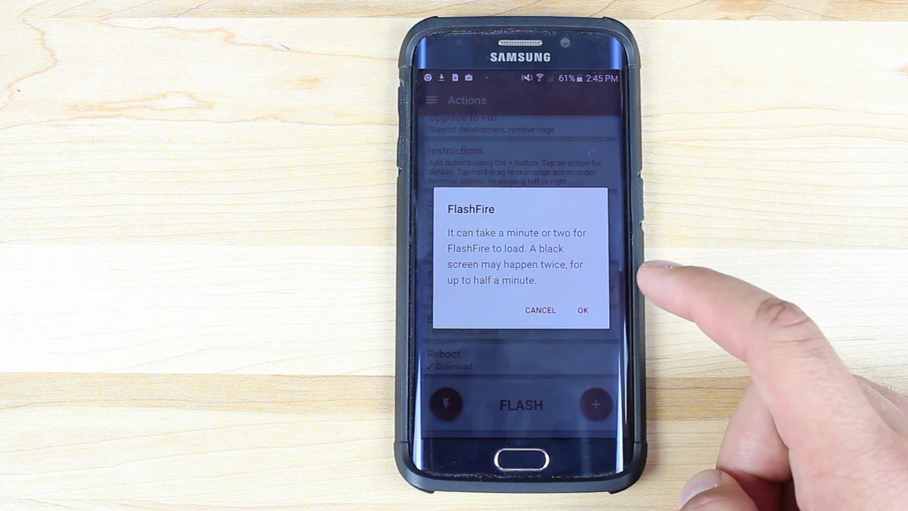
click(583, 310)
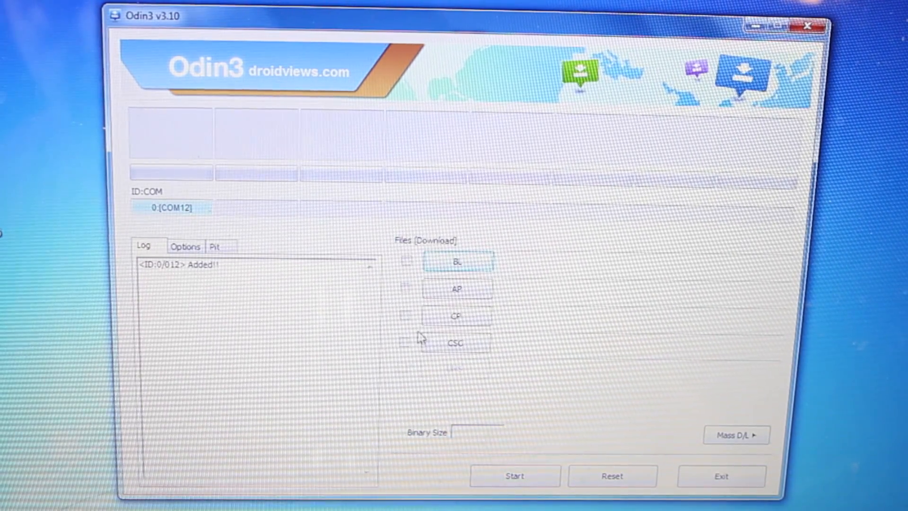
Load Trailblazer101_925V_OE2_FLASH_ME as Odin3's AP file and flash it to the phone
click(458, 261)
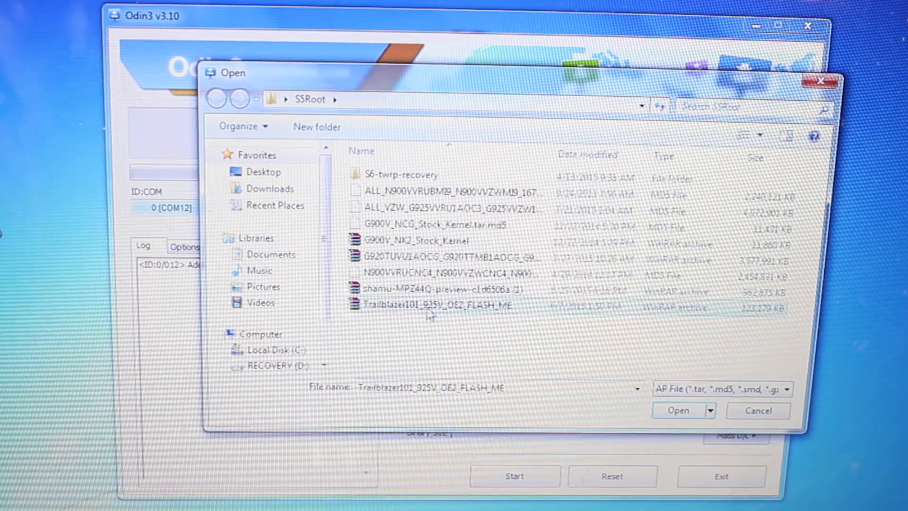
click(677, 411)
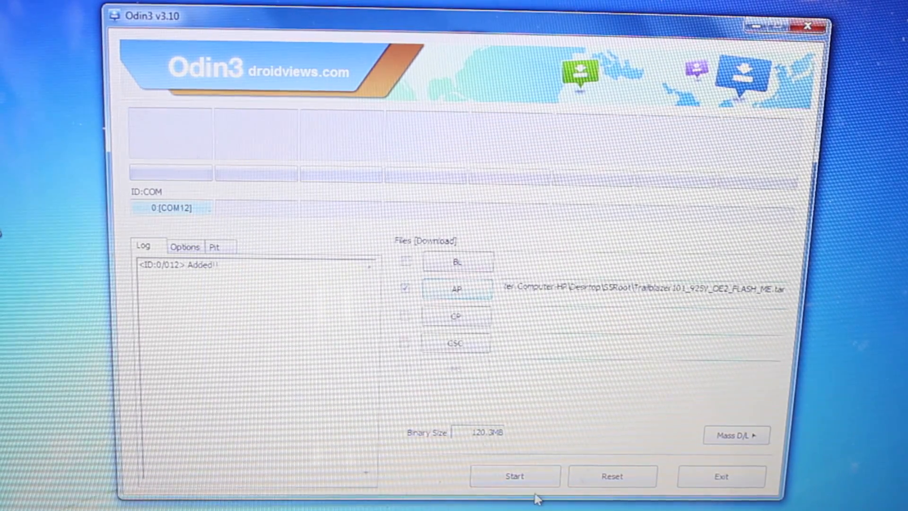
click(514, 475)
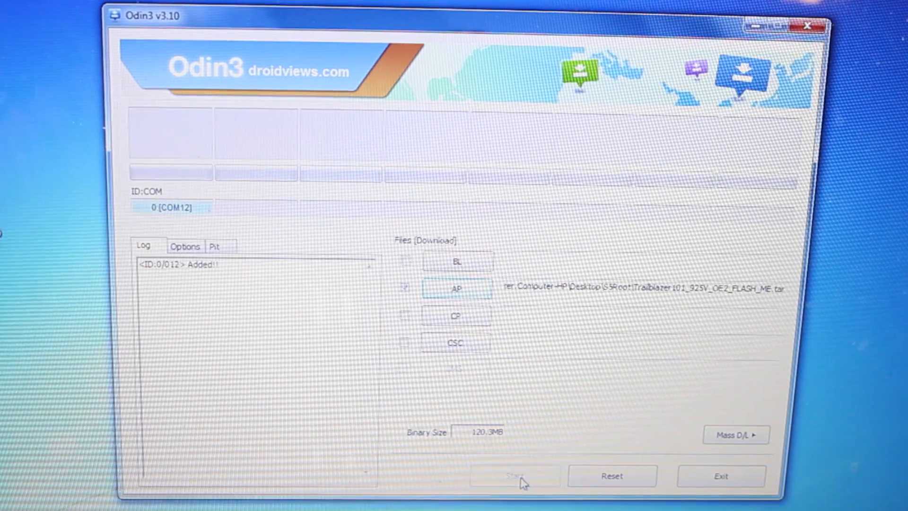
click(514, 476)
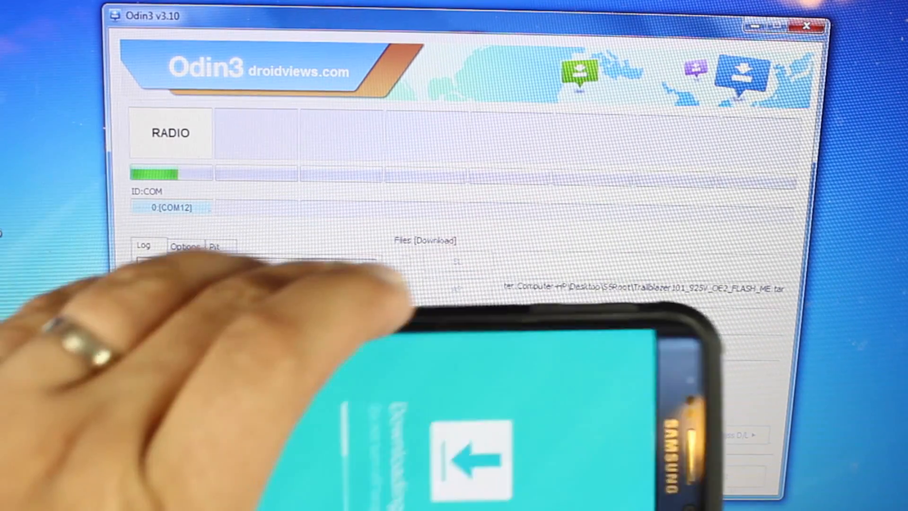
click(514, 476)
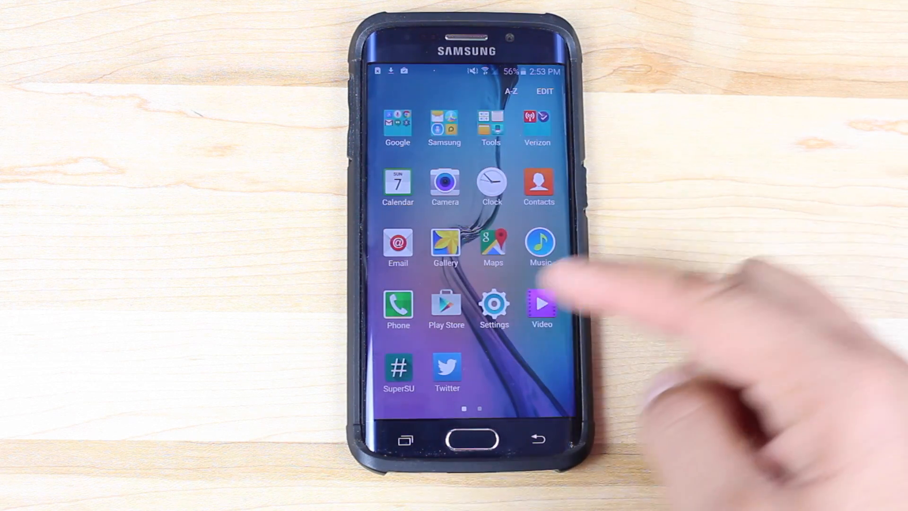
View About phone in Settings, confirming baseband and build G925VVRU1AOE2
click(494, 306)
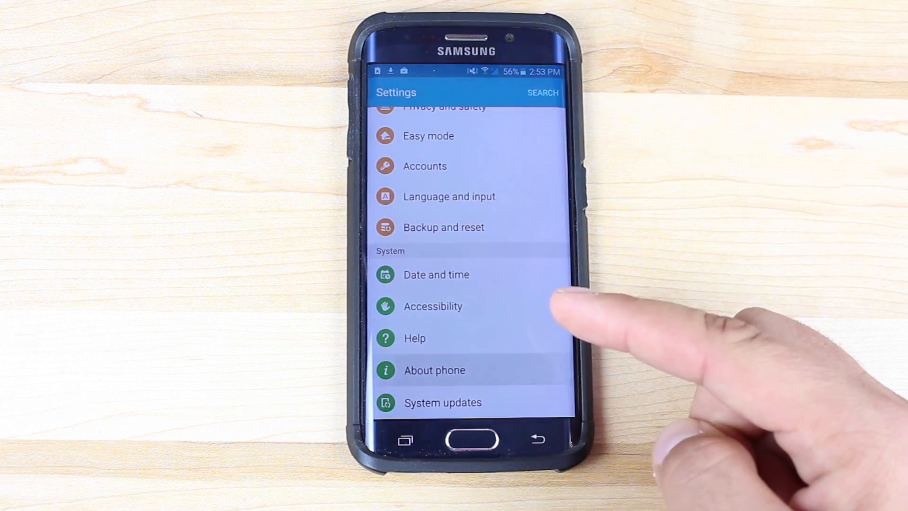
click(435, 369)
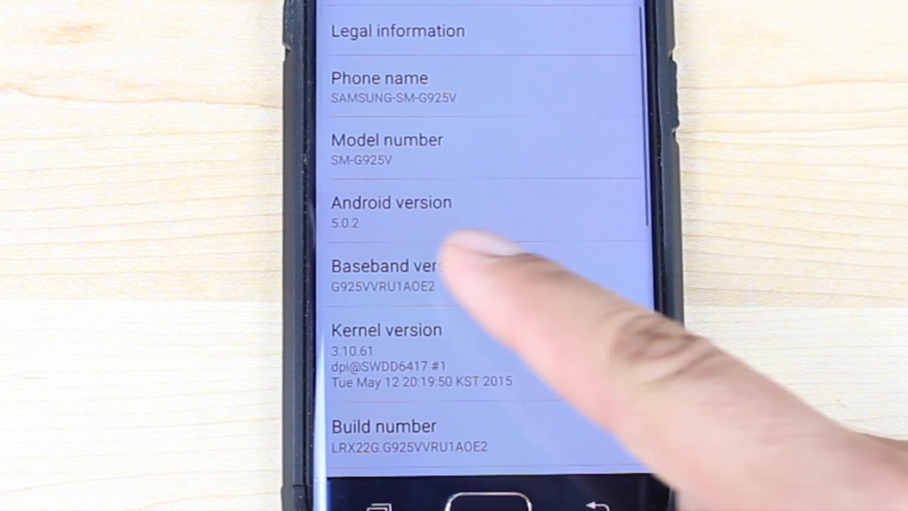
mouse_move(579, 300)
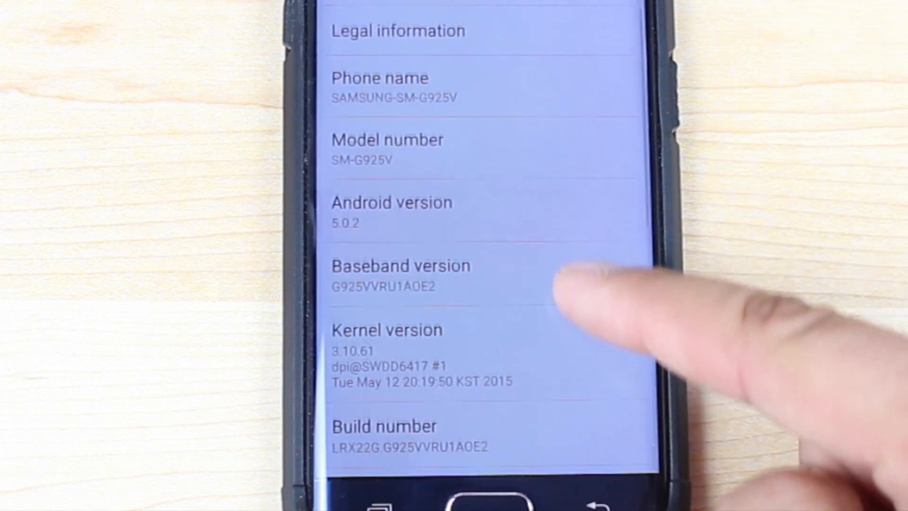
scroll(down, 3)
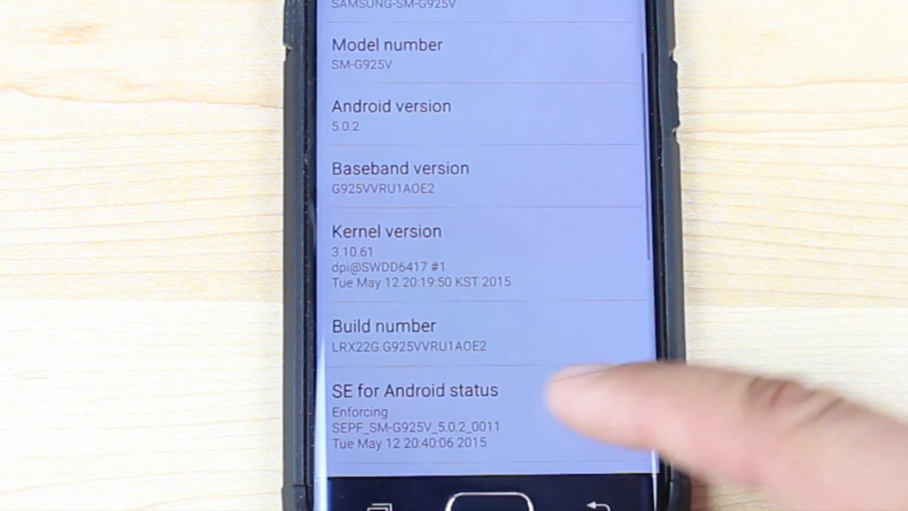
scroll(down, 3)
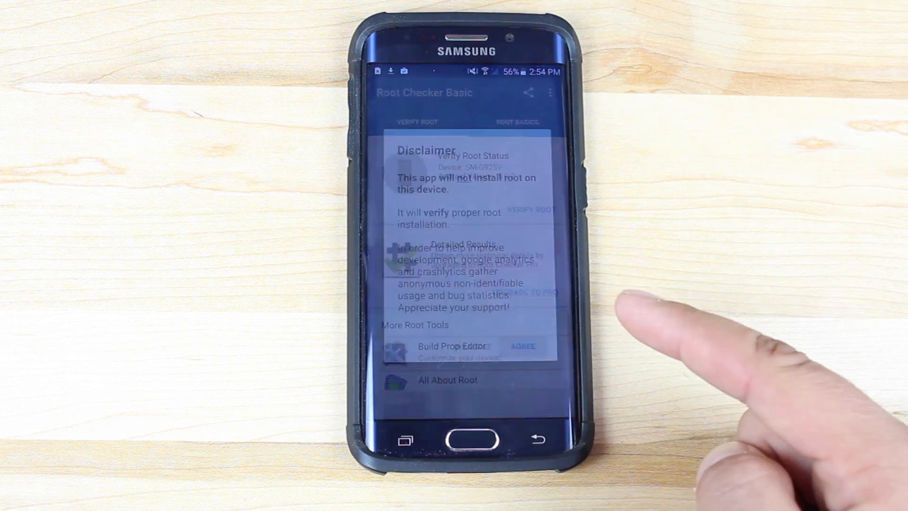
Verify root in Root Checker Basic, granting it superuser access, confirming root on the SM-G925V
click(522, 346)
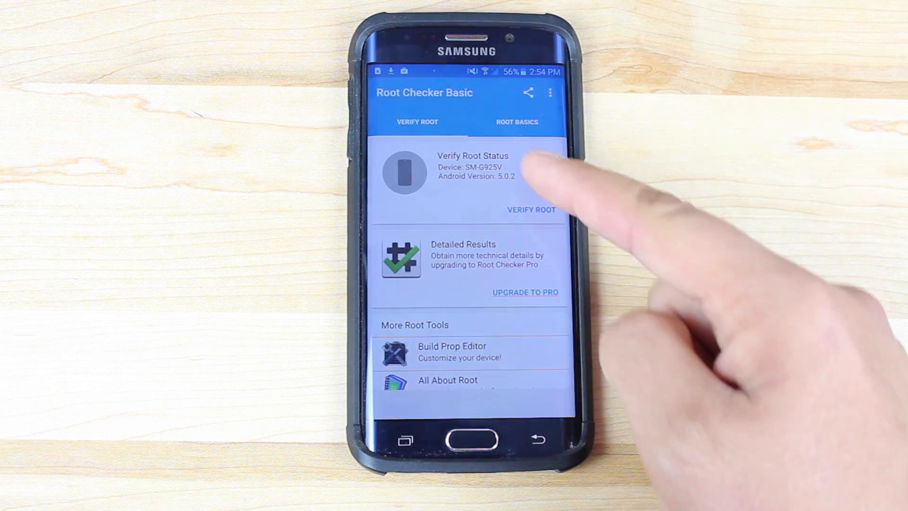
click(531, 209)
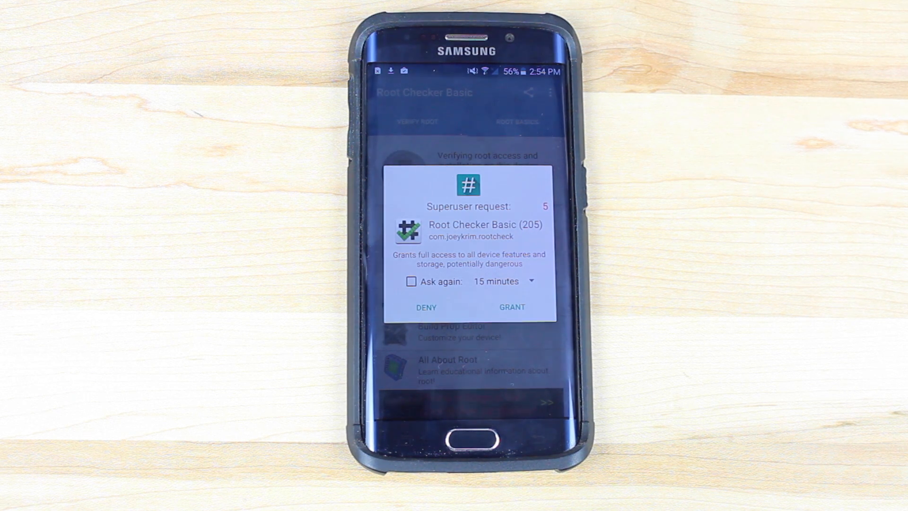
click(511, 306)
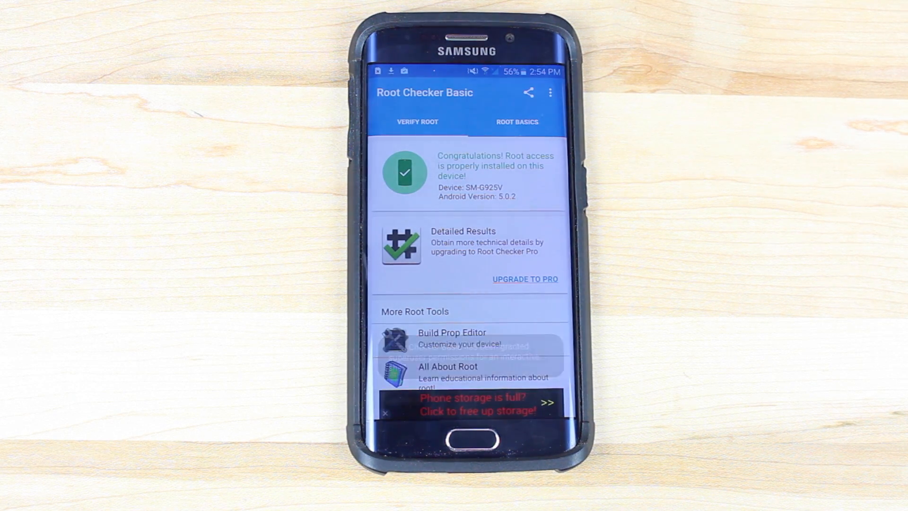